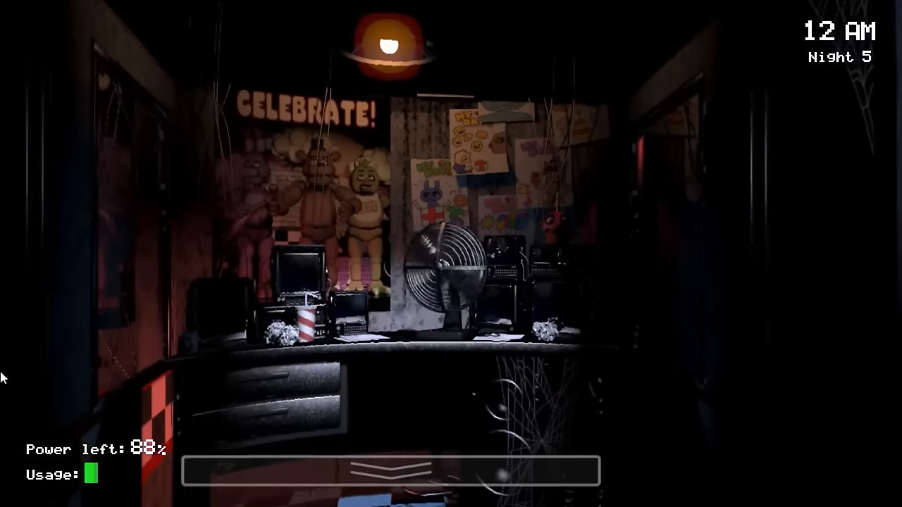
# Step: Check cameras, light the left hallway, then reopen the monitor on CAM 1C Pirate Cove
pyautogui.click(390, 471)
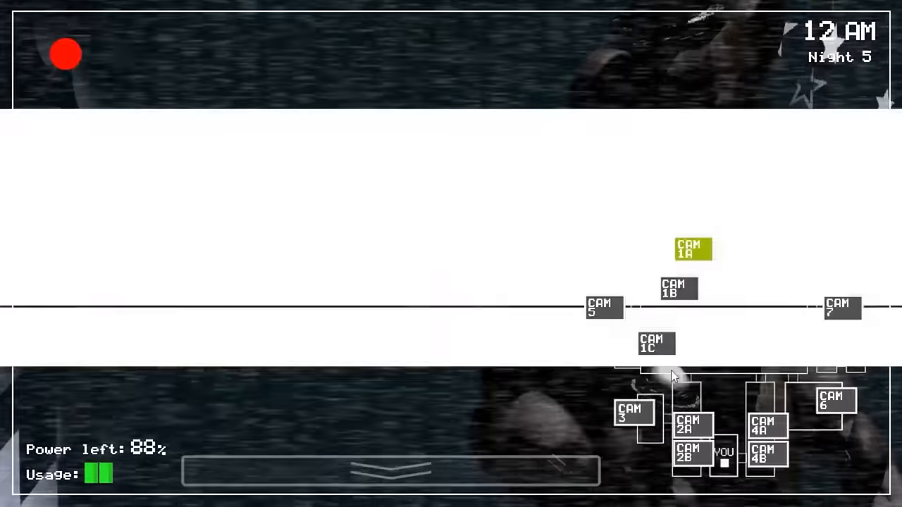
pyautogui.click(387, 468)
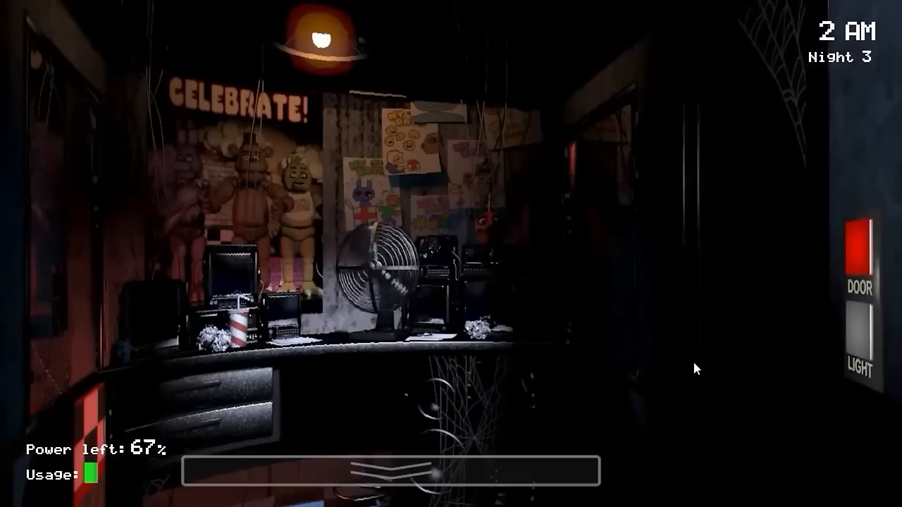
pyautogui.click(391, 471)
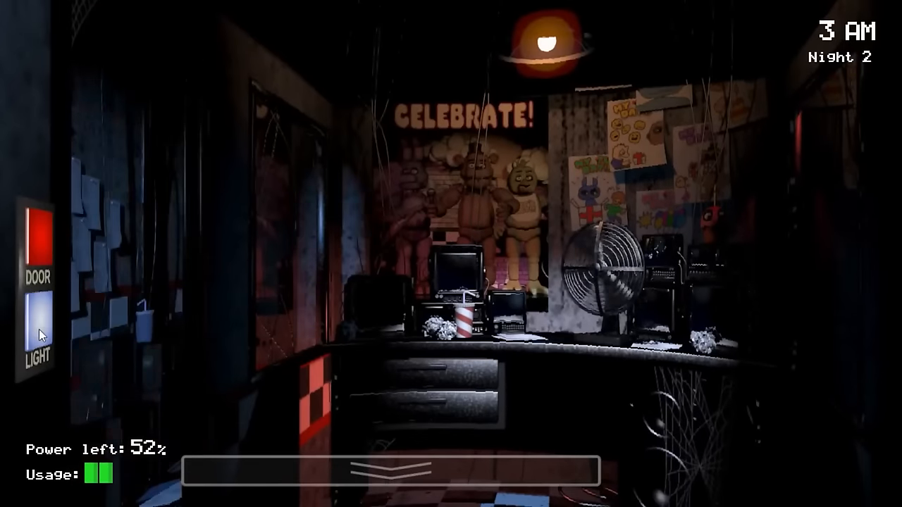
pyautogui.click(39, 315)
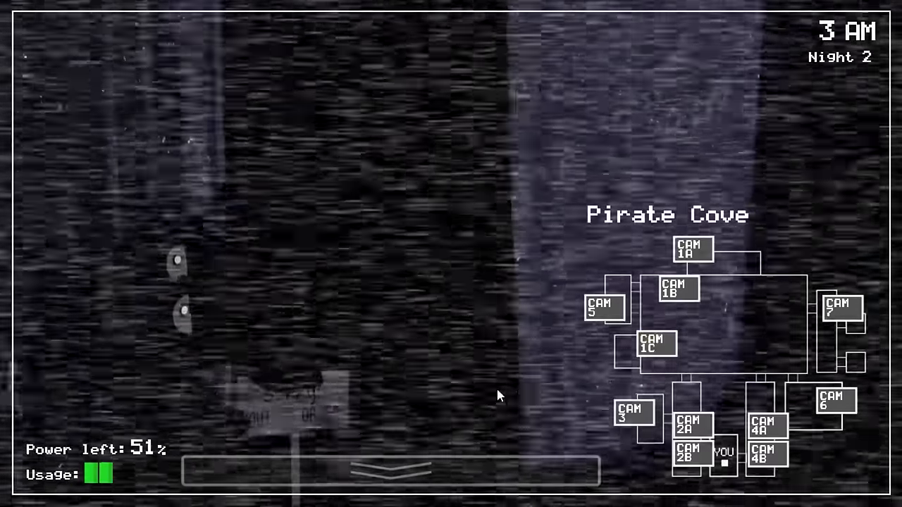
pyautogui.click(391, 470)
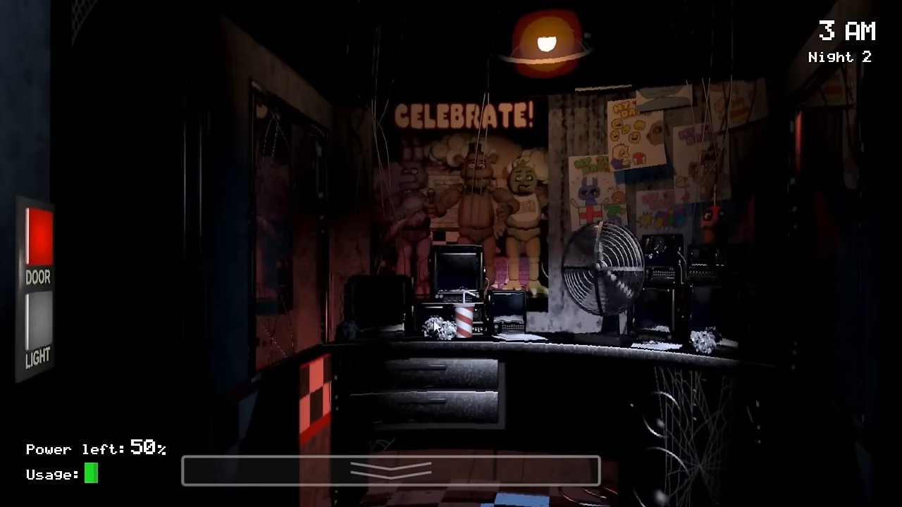
pyautogui.click(391, 471)
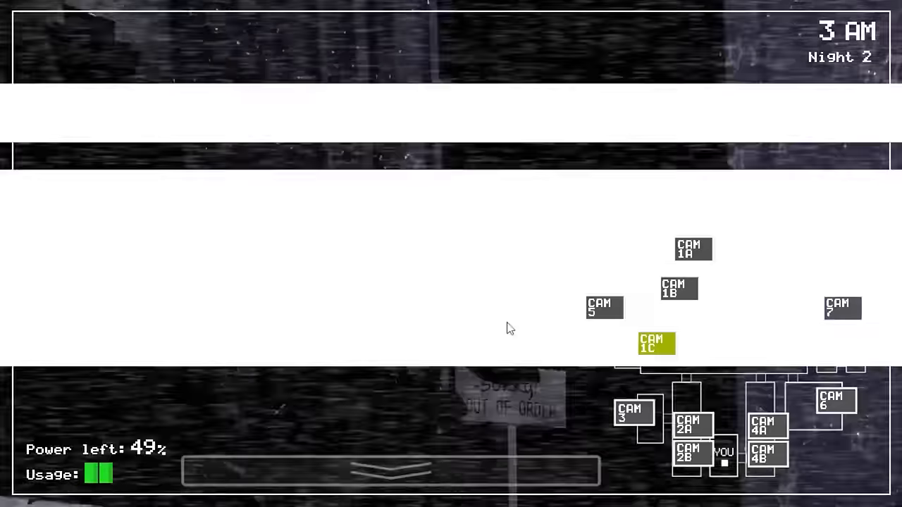
pyautogui.click(389, 471)
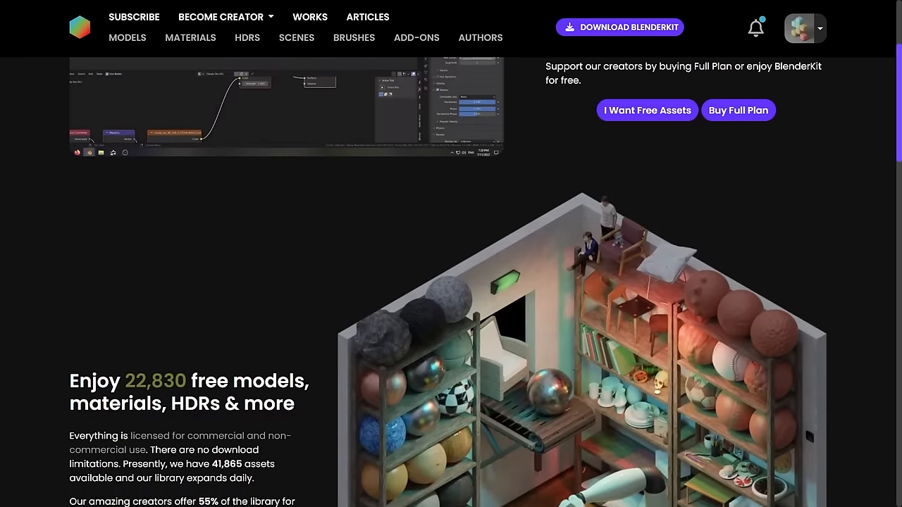
# Step: Browse the MODELS catalogue filtered to free models, then open the material upload guide
pyautogui.click(190, 37)
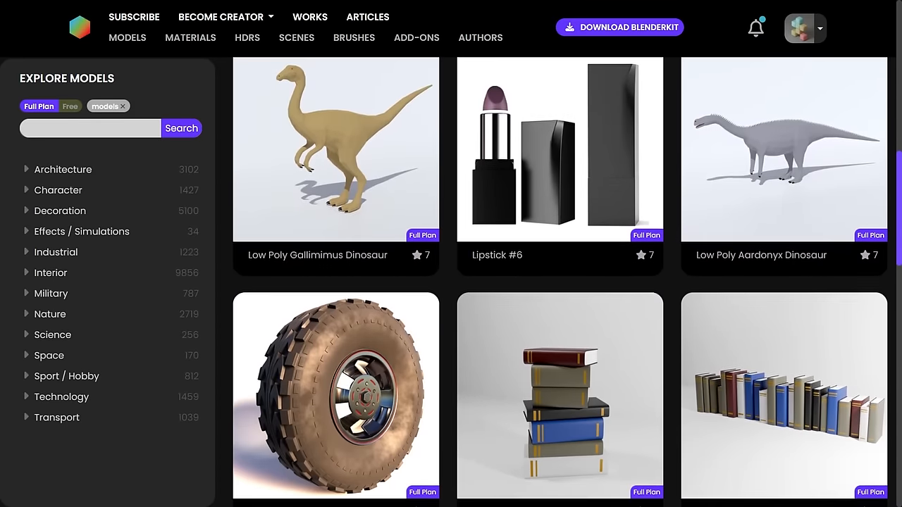
pyautogui.scroll(-3)
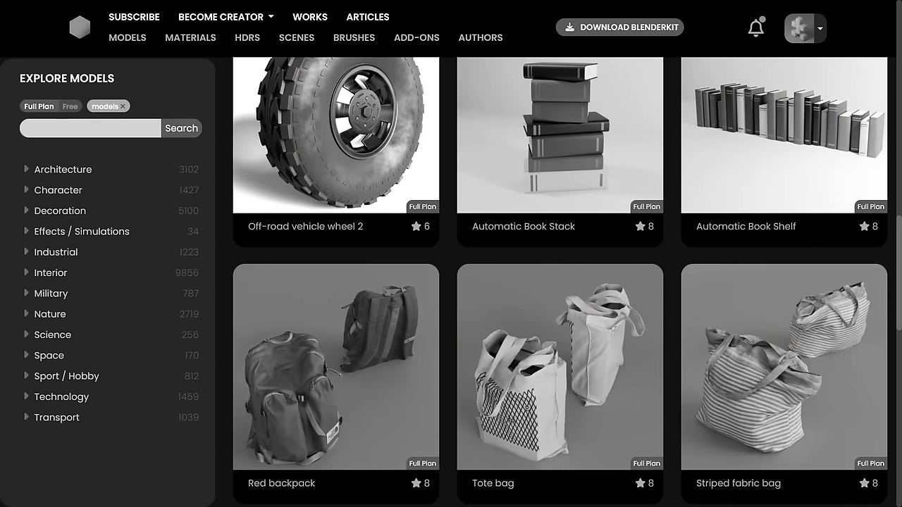
pyautogui.click(69, 107)
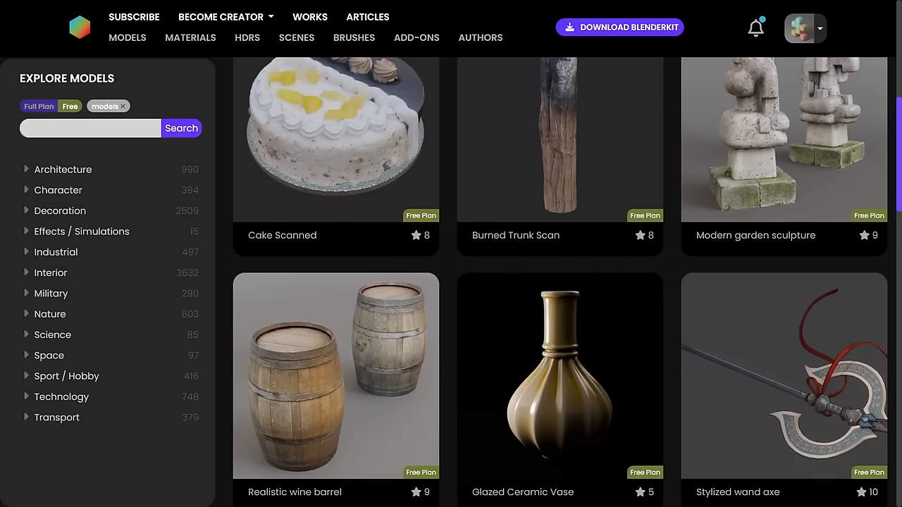
pyautogui.scroll(-3)
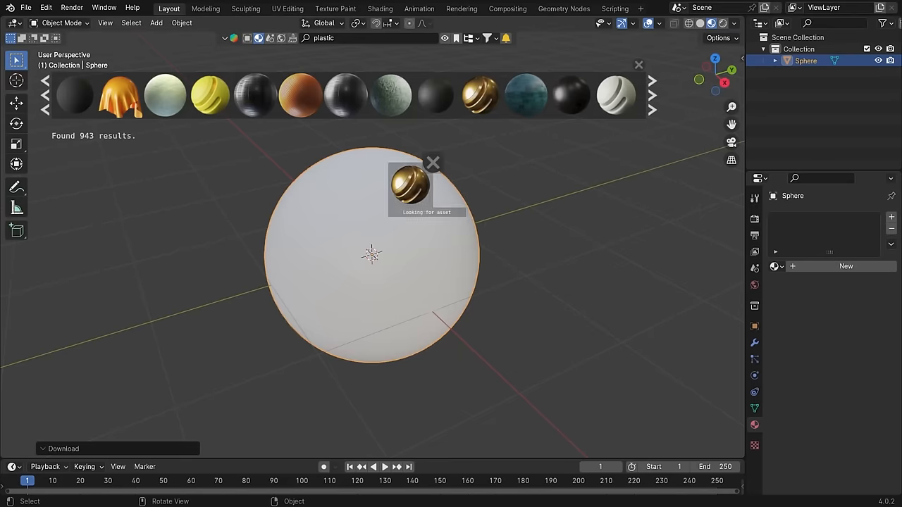
pyautogui.click(480, 96)
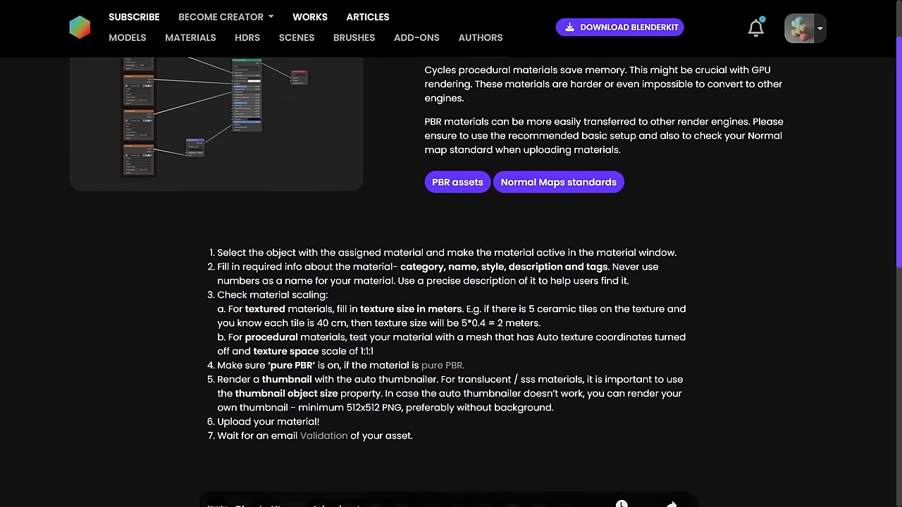
pyautogui.scroll(-3)
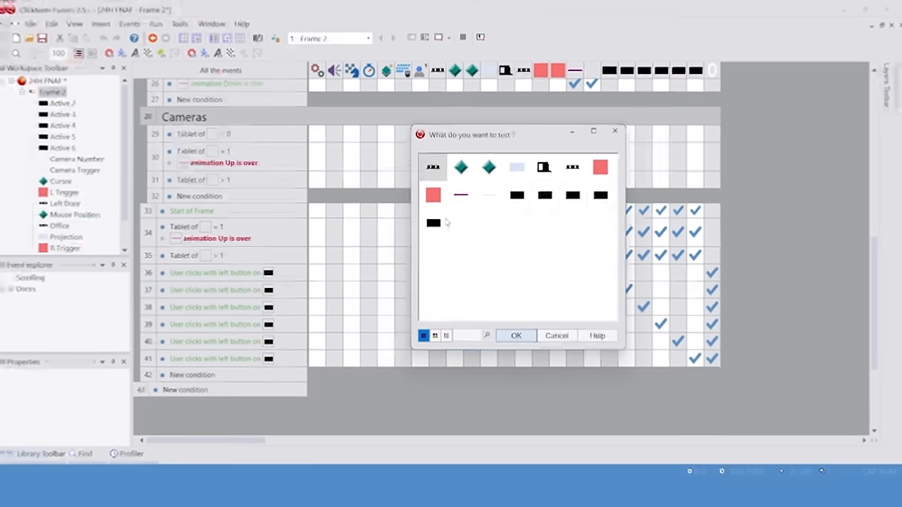
# Step: Close the dialog to reach the Gameplay frame's Fredbear AI events
pyautogui.click(516, 335)
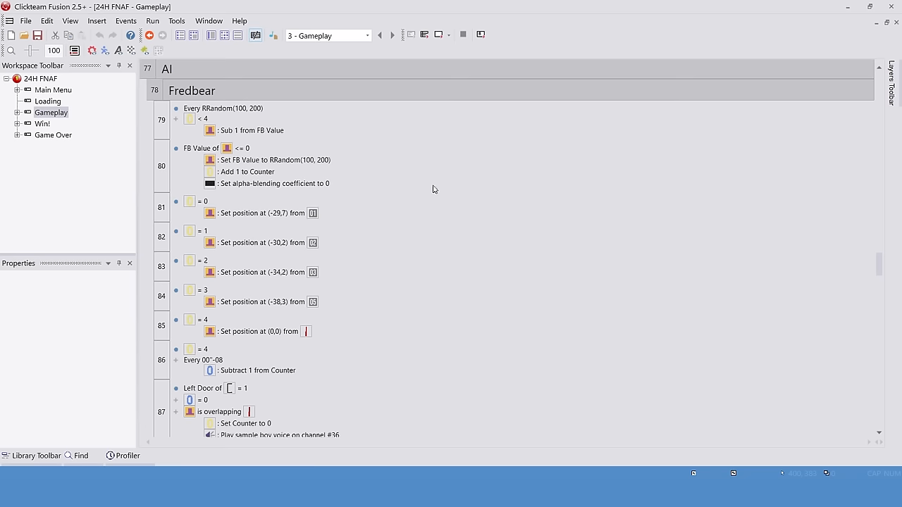
pyautogui.scroll(-3)
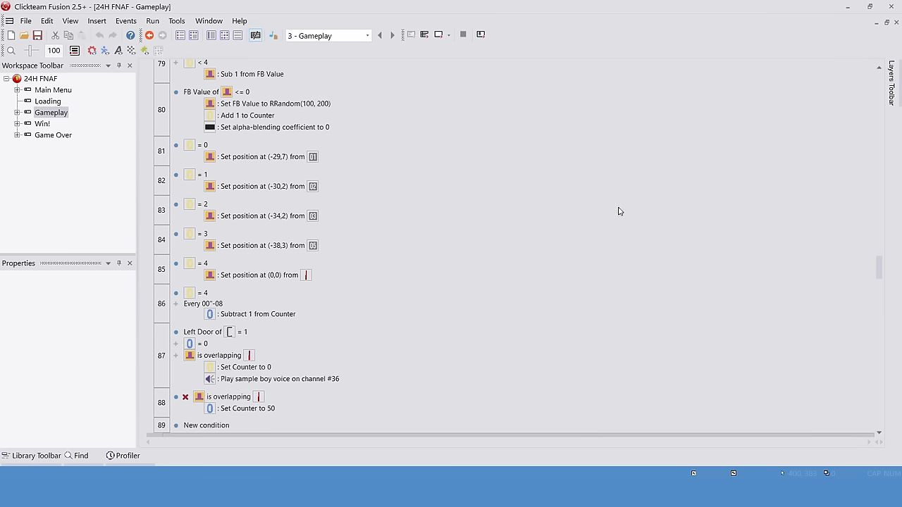
pyautogui.scroll(-3)
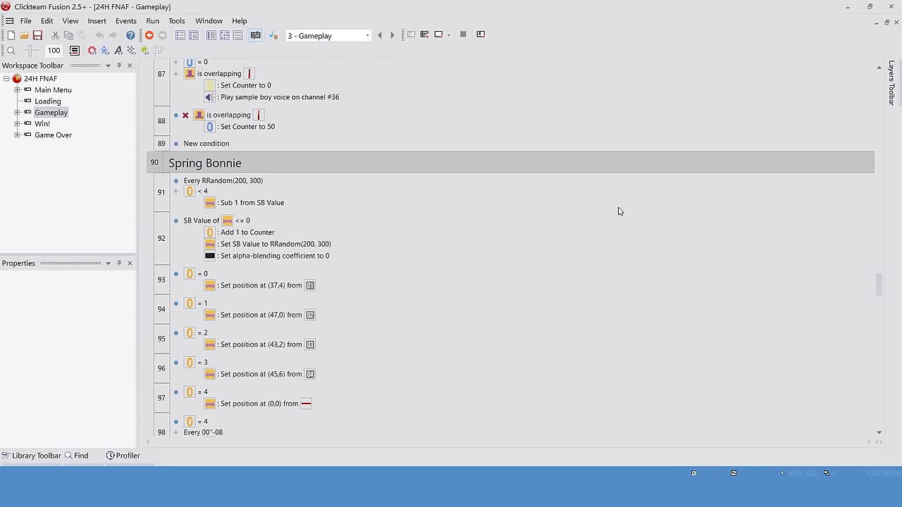
pyautogui.scroll(-3)
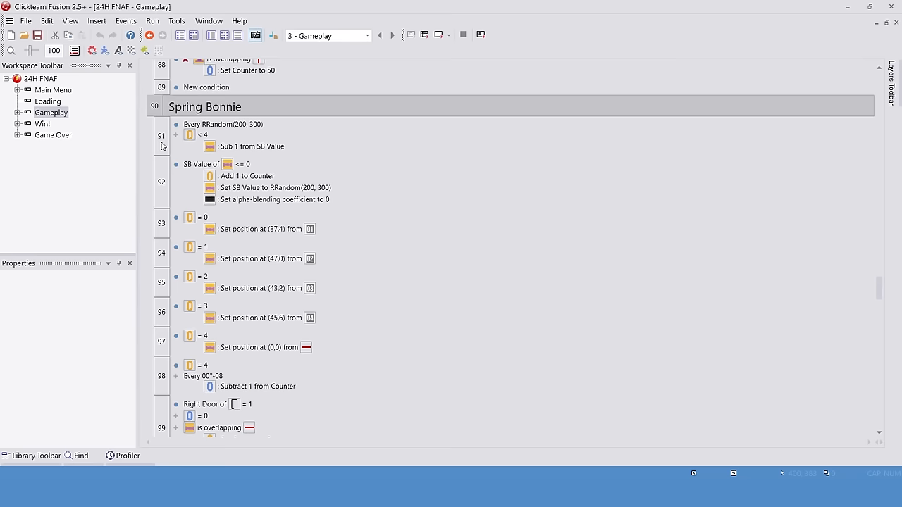
pyautogui.scroll(3)
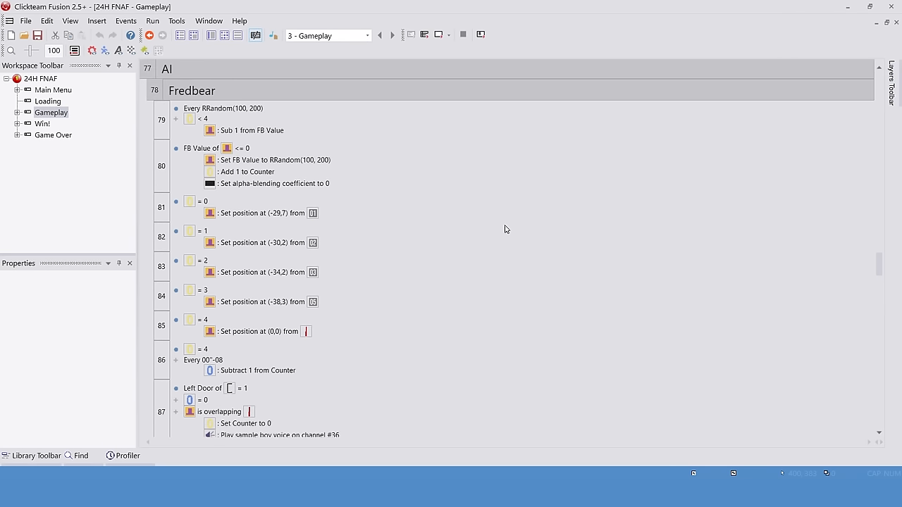
pyautogui.moveTo(519, 212)
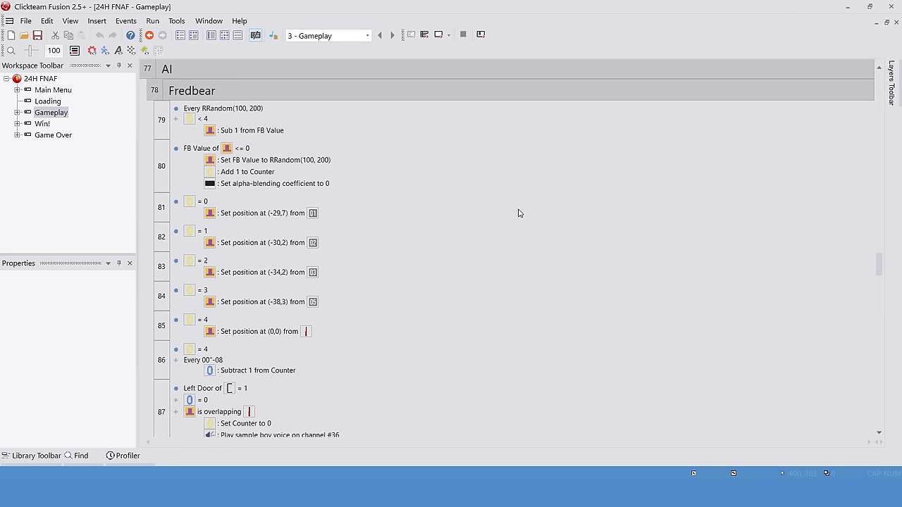
pyautogui.click(153, 20)
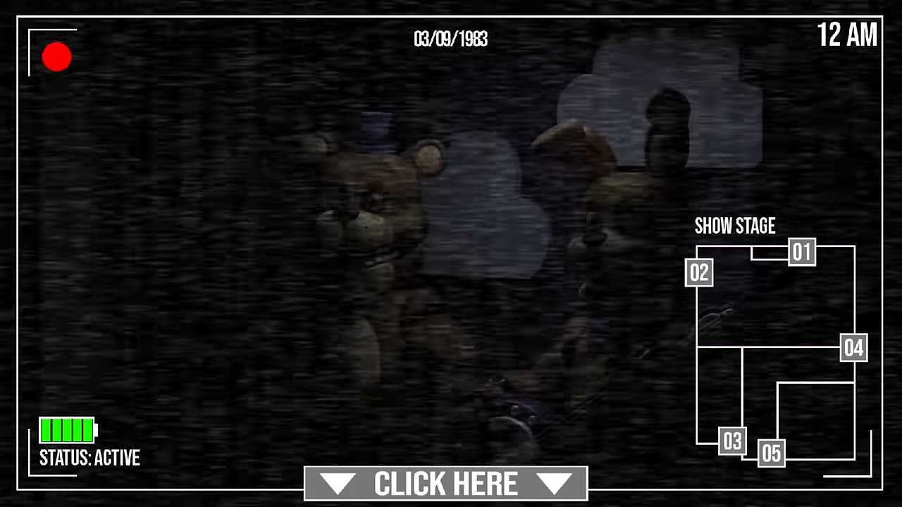
# Step: Lower and raise the camera tablet in the running game to test the office view
pyautogui.click(445, 483)
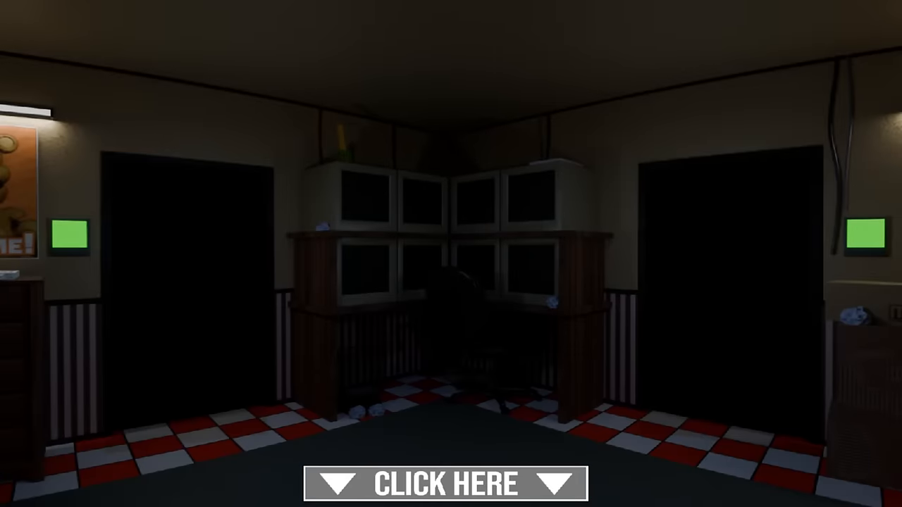
pyautogui.click(450, 483)
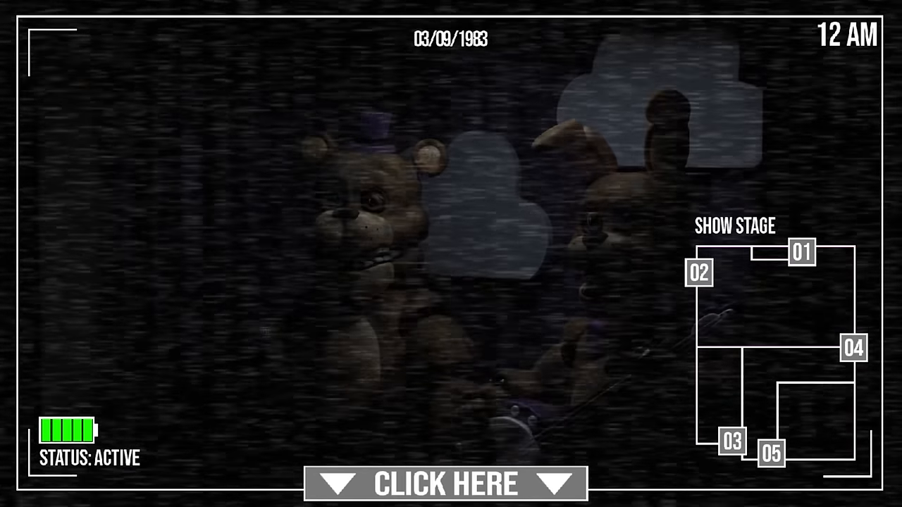
pyautogui.click(449, 483)
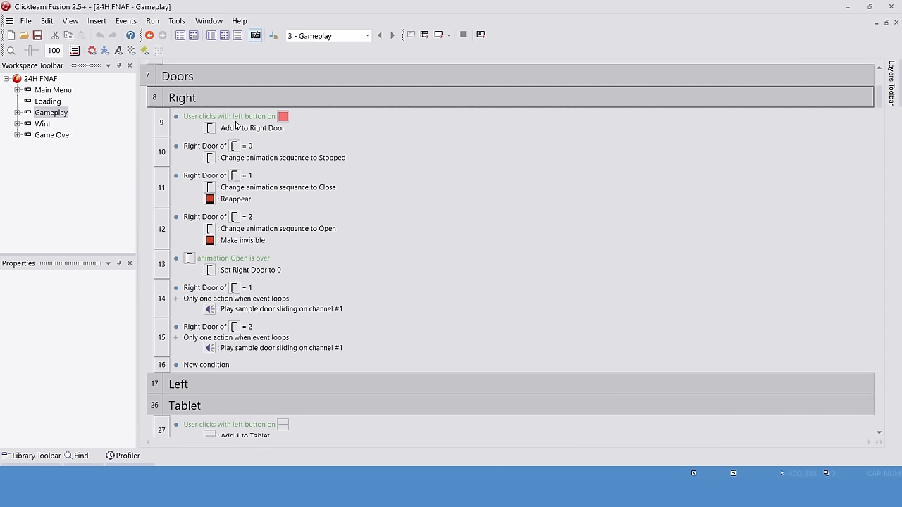
# Step: Put the cameras away and close the left office door with its button
pyautogui.click(152, 21)
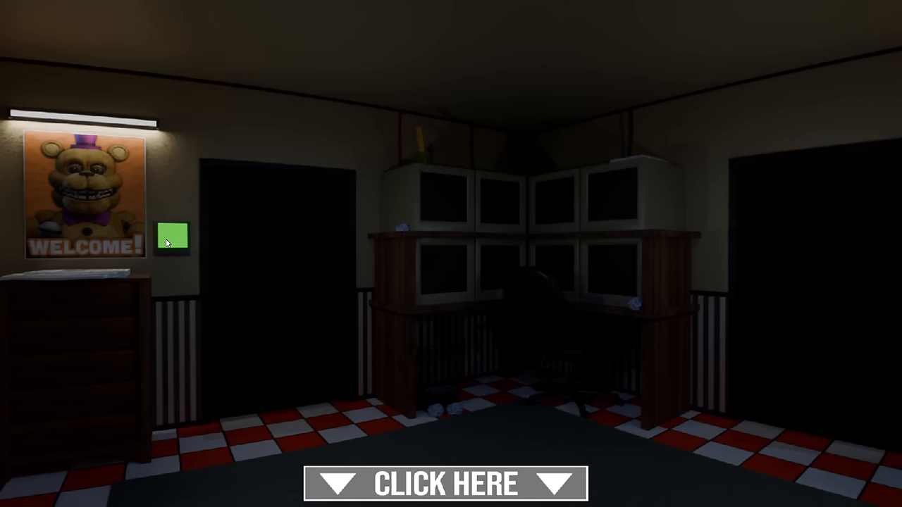
pyautogui.moveTo(172, 237)
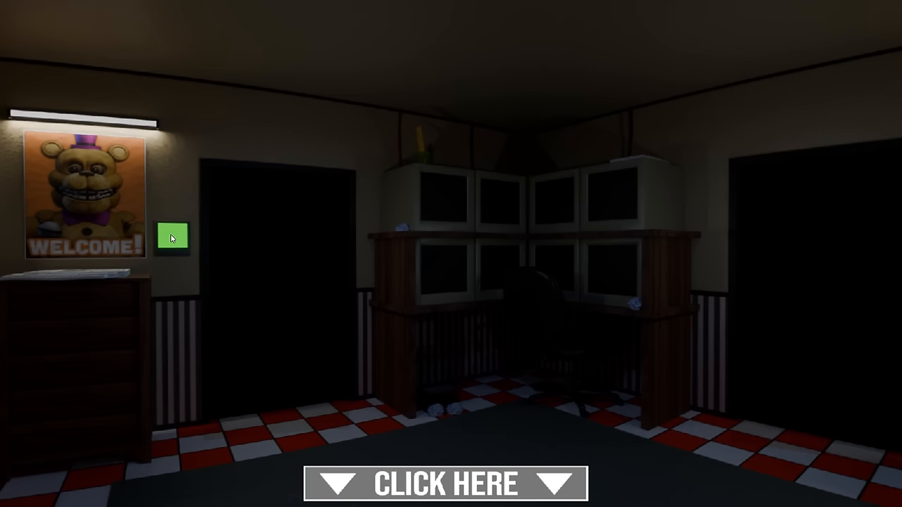
pyautogui.click(172, 236)
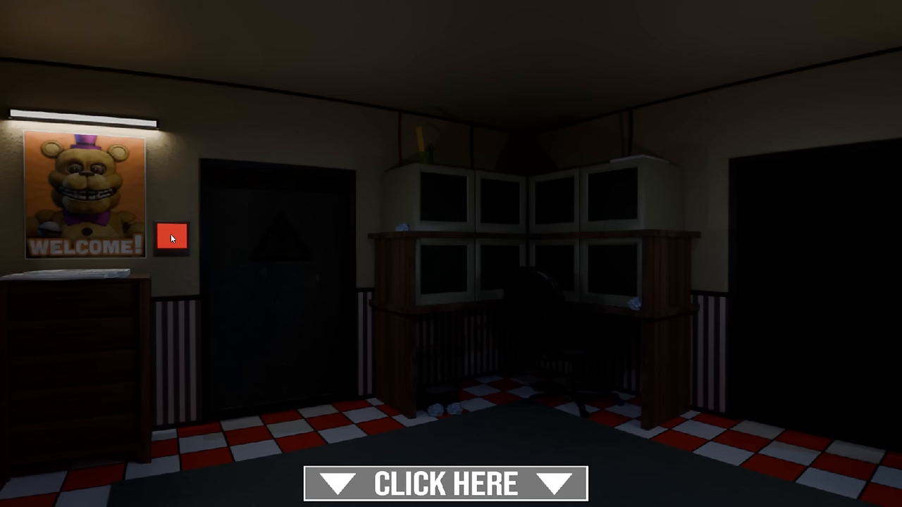
pyautogui.click(172, 236)
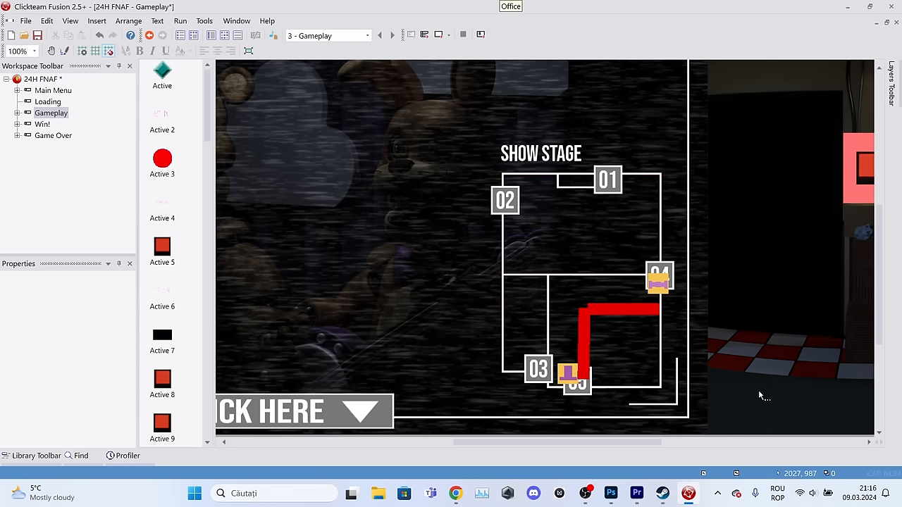
pyautogui.moveTo(522, 326)
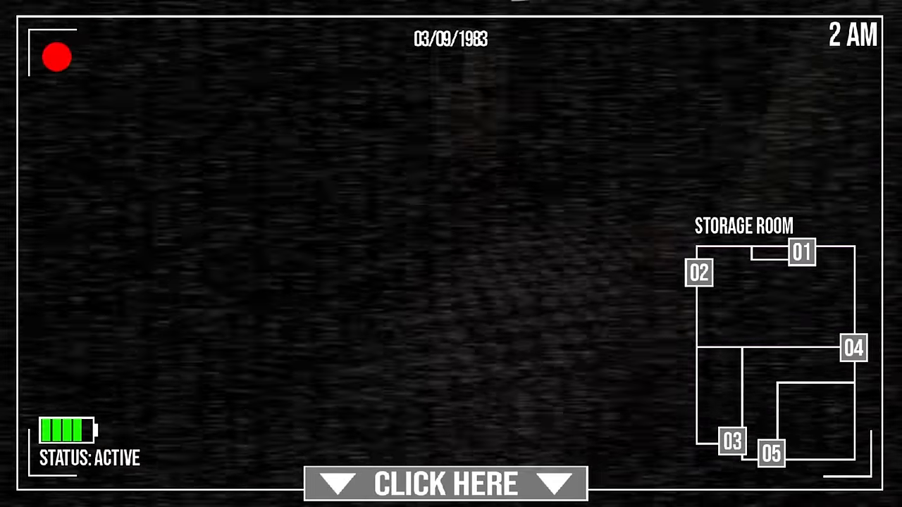
# Step: Lower the camera feed to the office and switch to the Dining Room camera
pyautogui.click(445, 484)
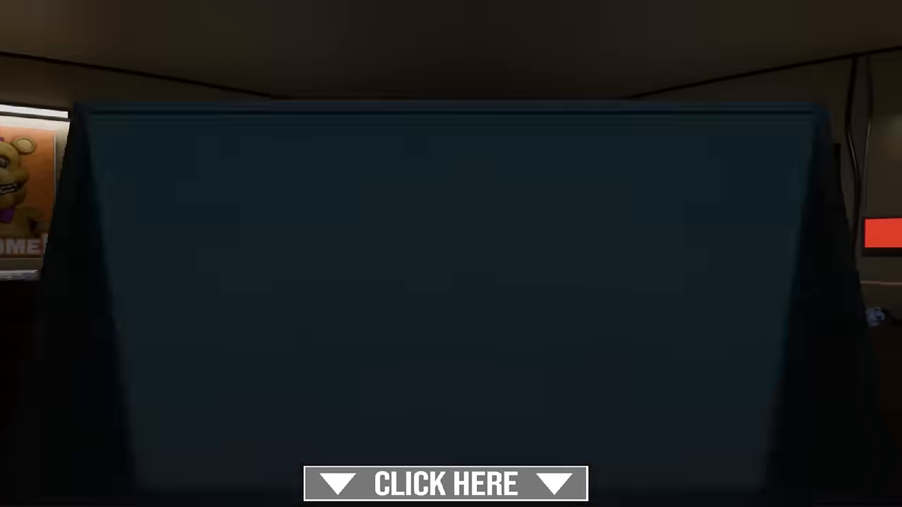
pyautogui.click(445, 484)
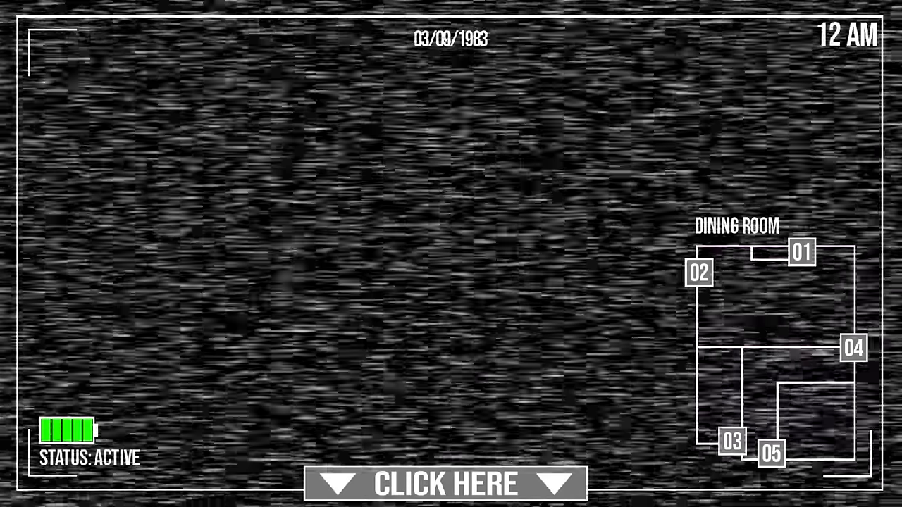
# Step: Start a night from the main menu, view West Hallway, then lower the tablet
pyautogui.click(450, 484)
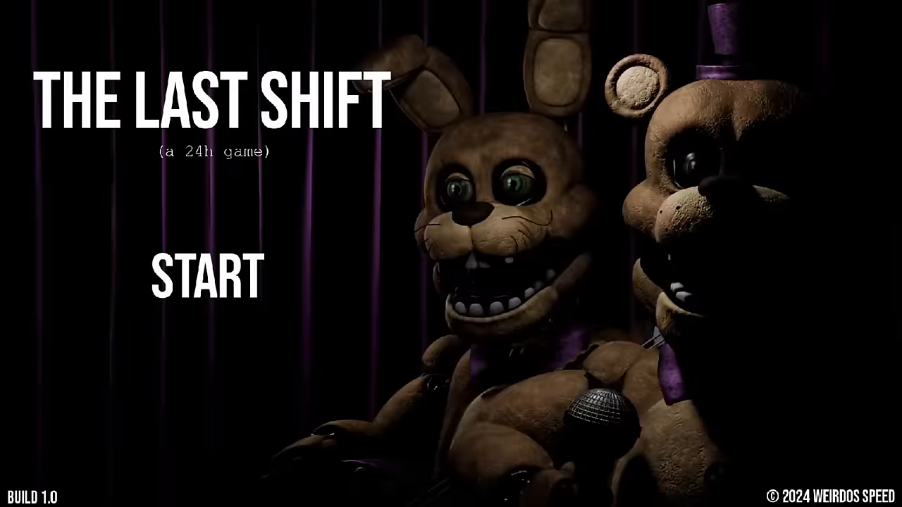
pyautogui.click(205, 274)
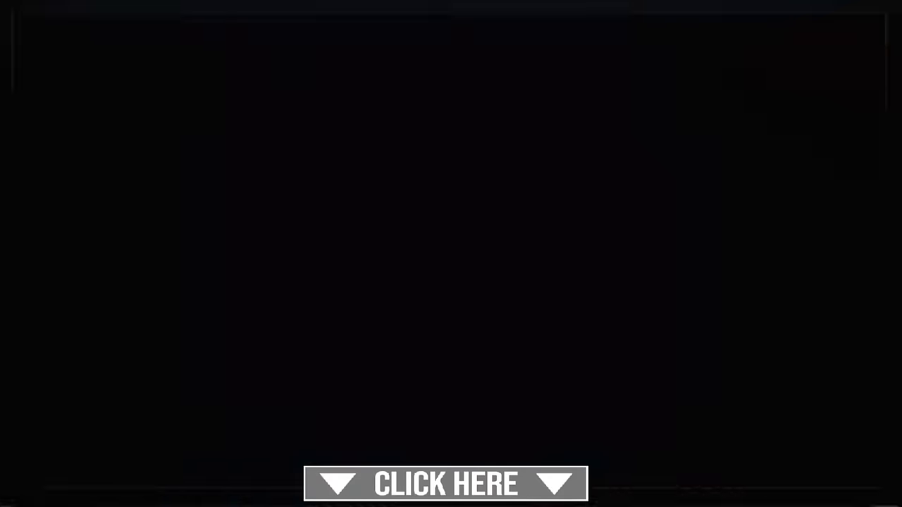
pyautogui.click(446, 484)
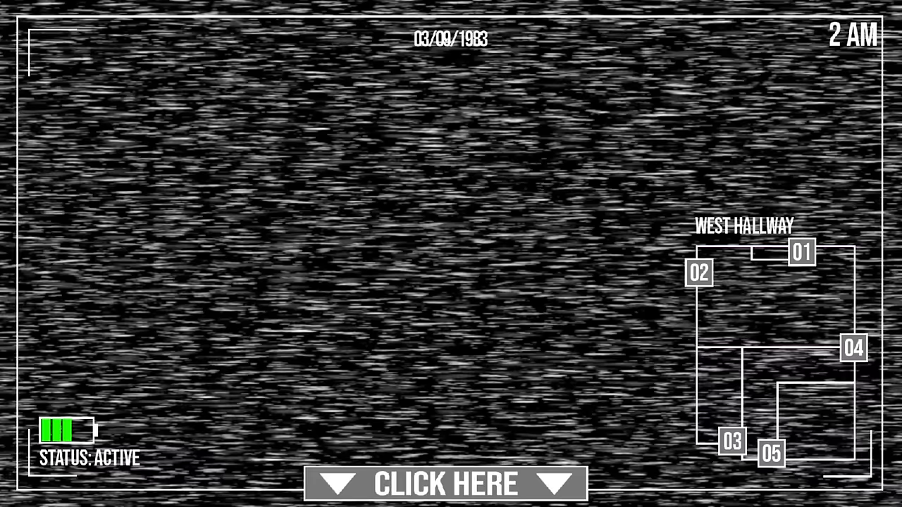
pyautogui.click(444, 483)
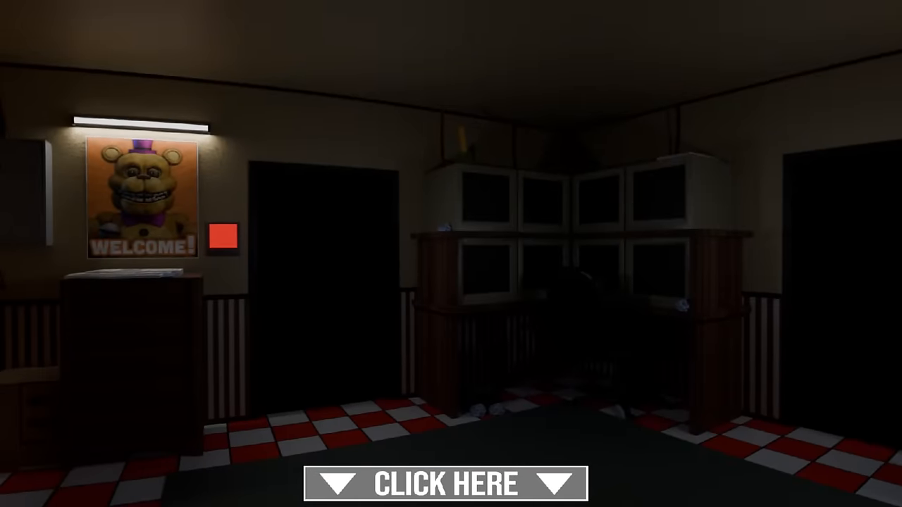
pyautogui.click(447, 483)
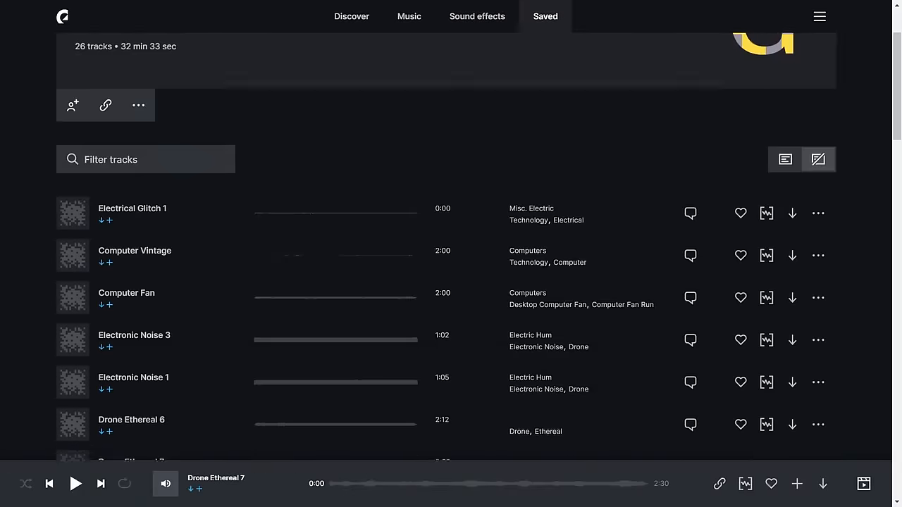
# Step: Scroll the saved tracks, then view West Hallway and return to the office at 4 AM
pyautogui.scroll(-3)
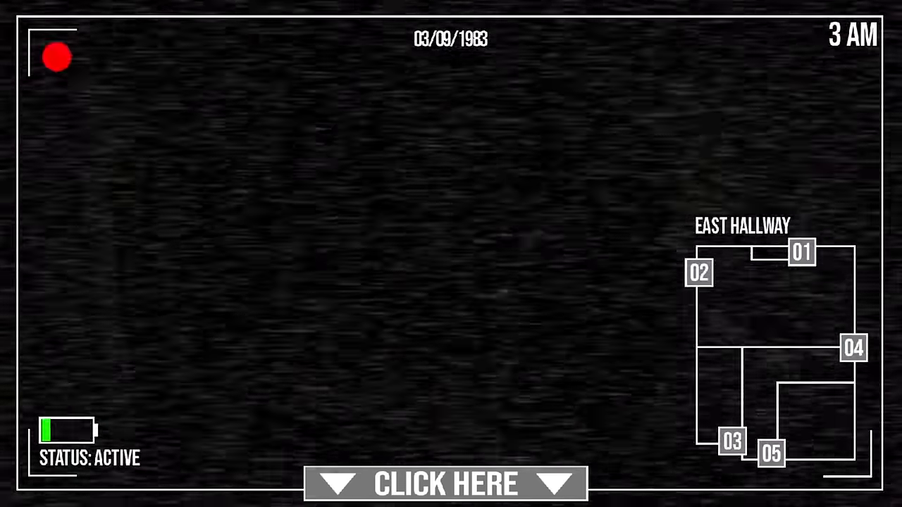
pyautogui.click(445, 484)
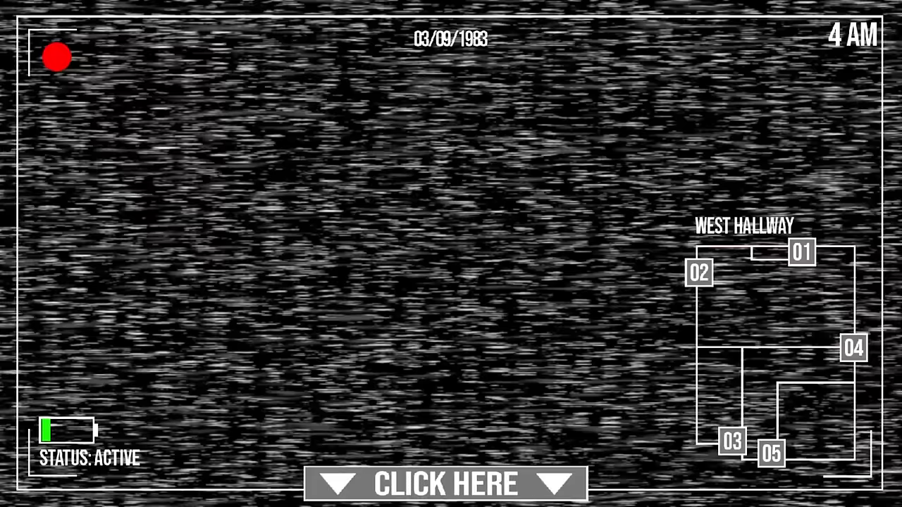
pyautogui.click(445, 483)
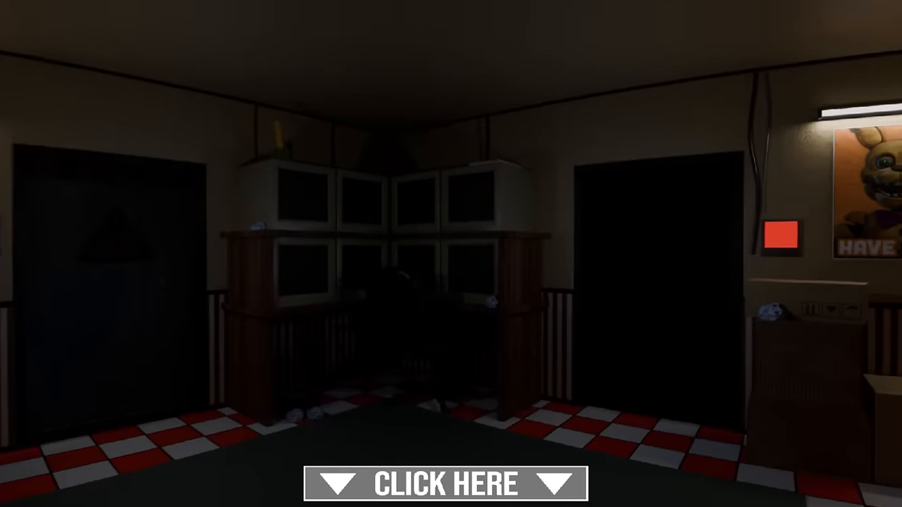